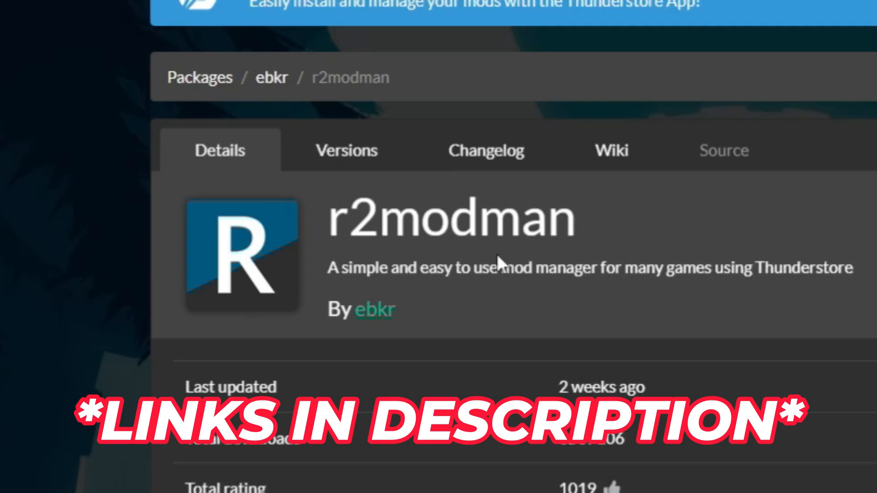
mouse_move(810, 443)
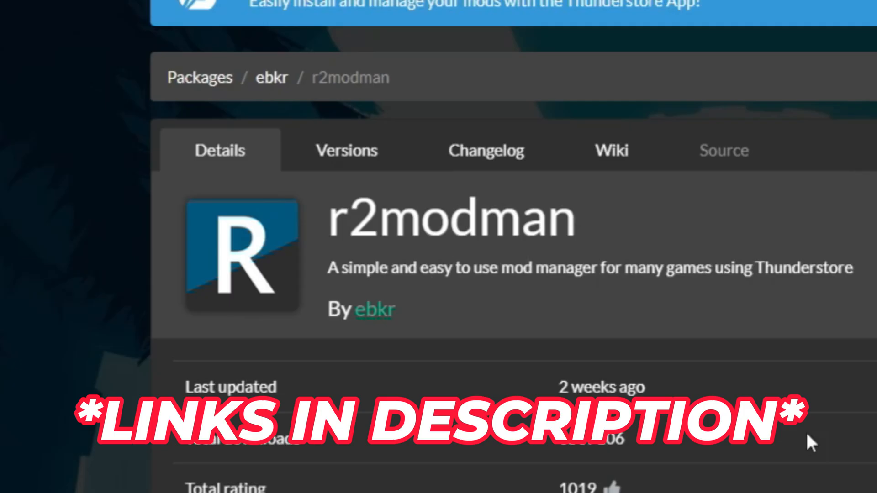
mouse_move(235, 204)
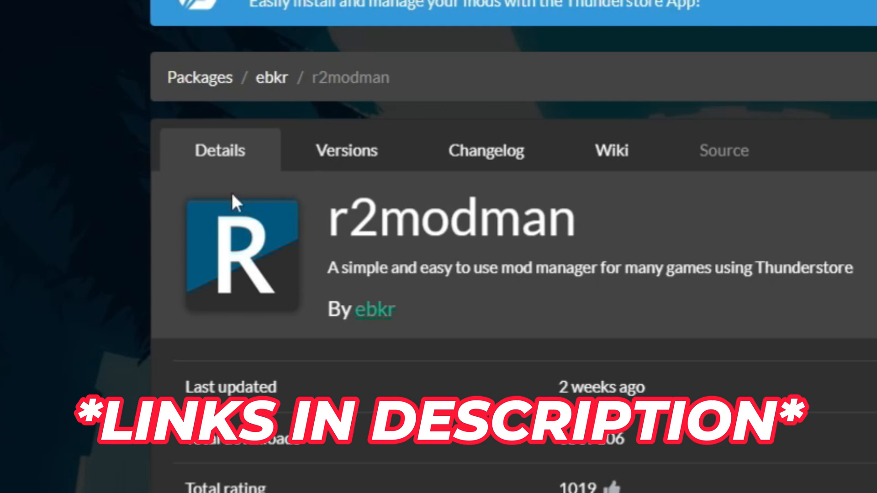
mouse_move(98, 84)
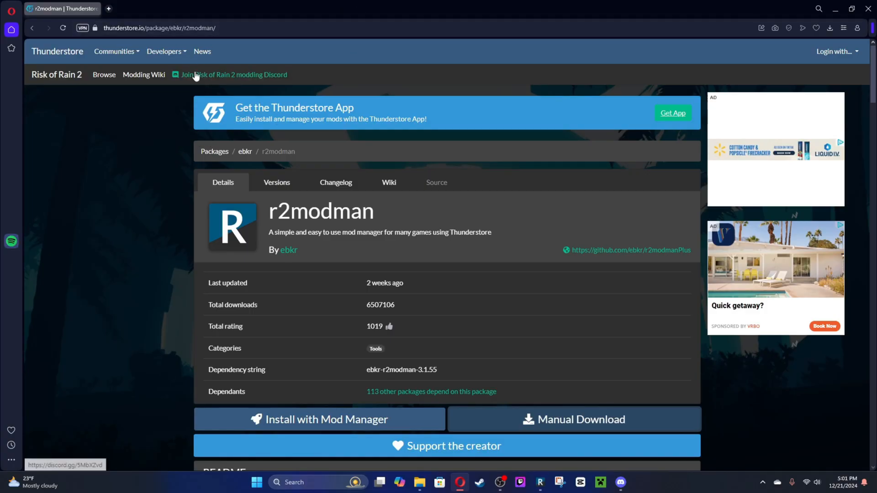
mouse_move(138, 181)
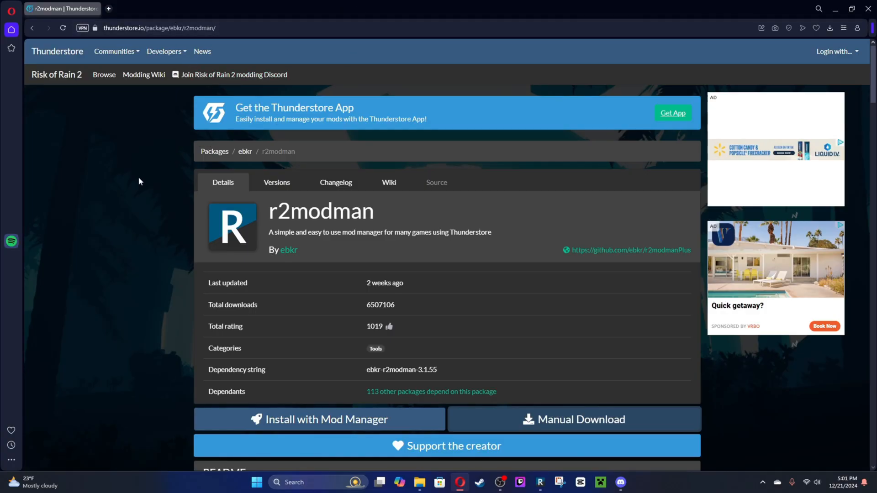
Run r2modman-Setup-3.1.55 from the ebkr-r2modman-3.1.55 folder in Downloads
scroll(down, 3)
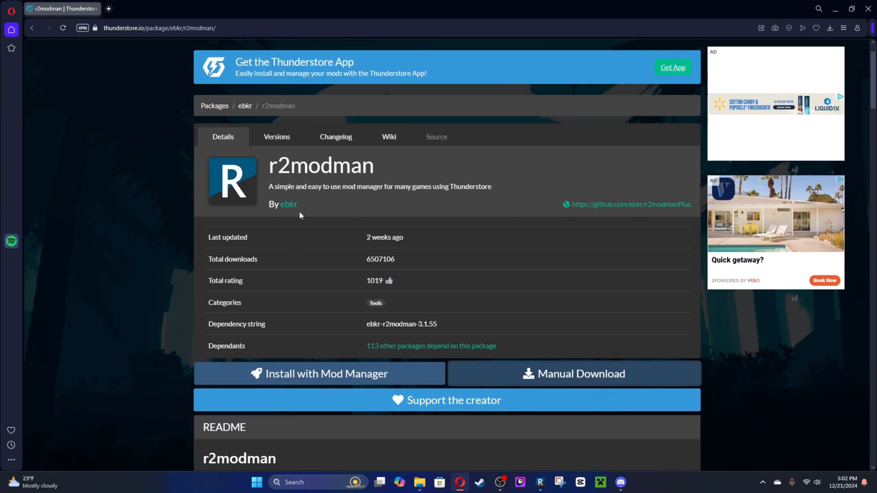
scroll(down, 3)
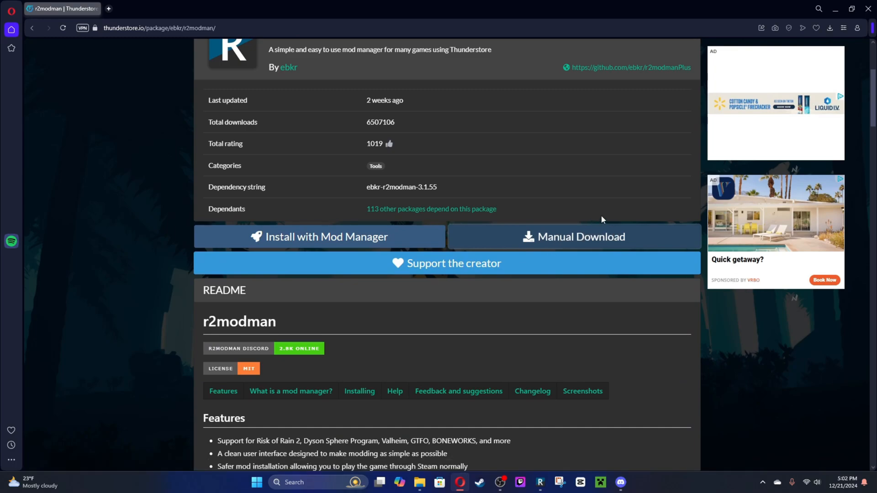
mouse_move(841, 24)
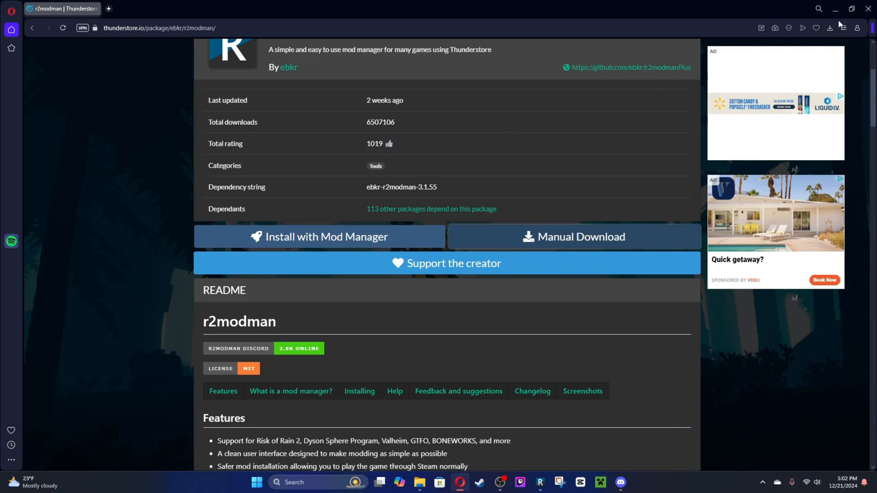
click(830, 27)
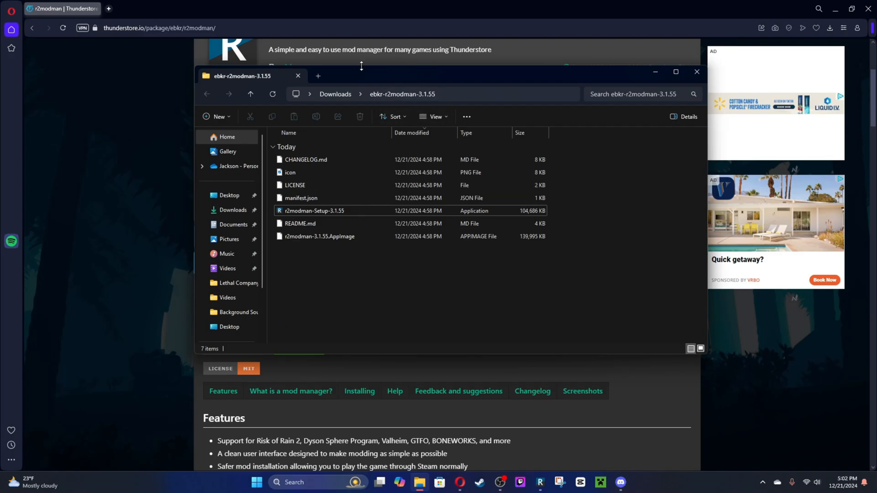
click(674, 71)
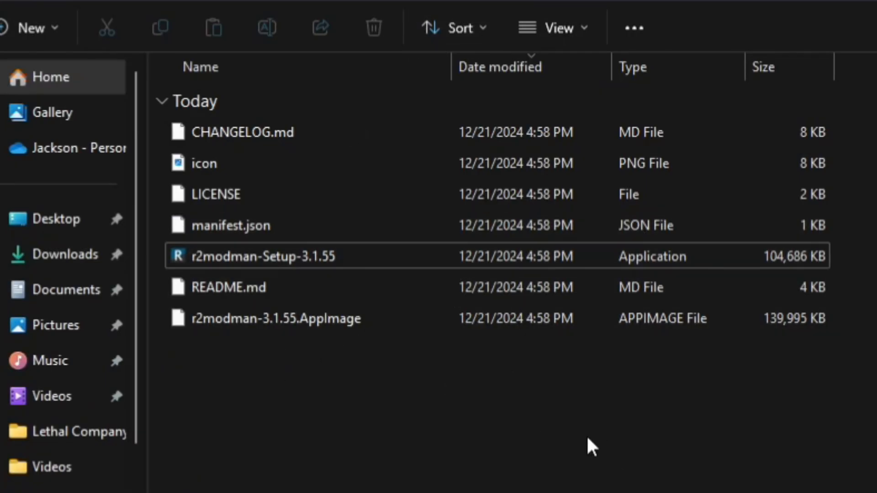
mouse_move(395, 388)
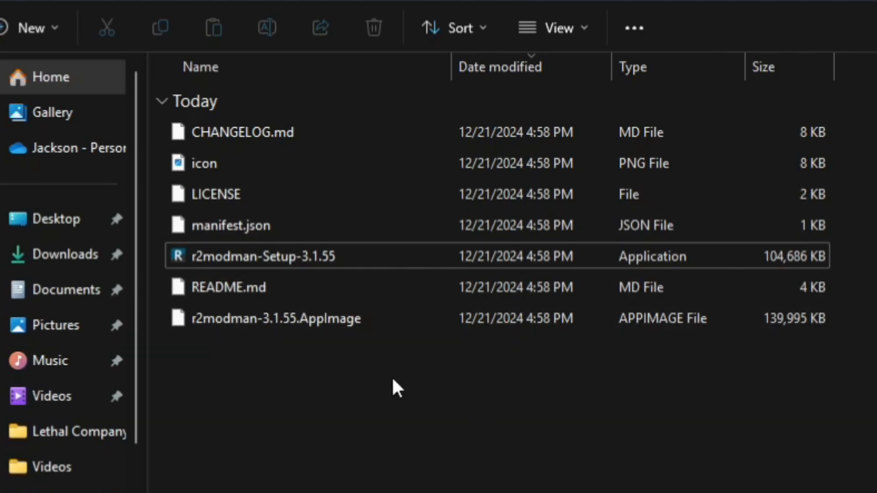
mouse_move(302, 262)
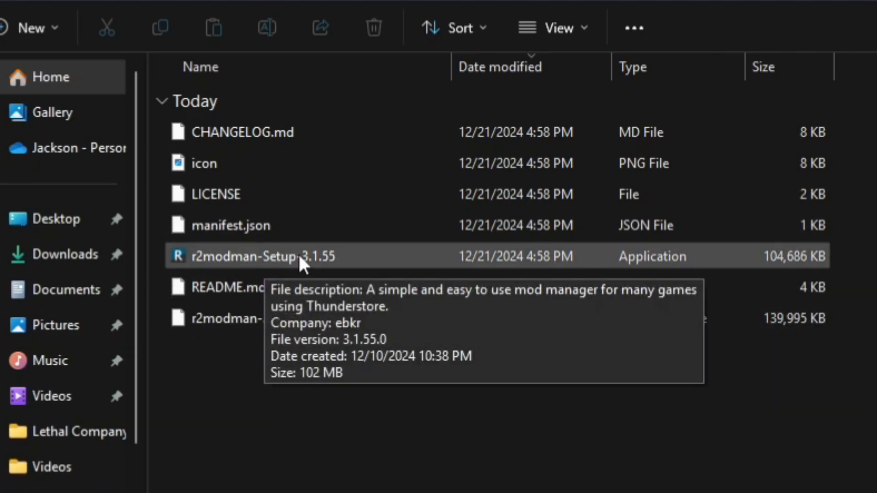
double_click(263, 256)
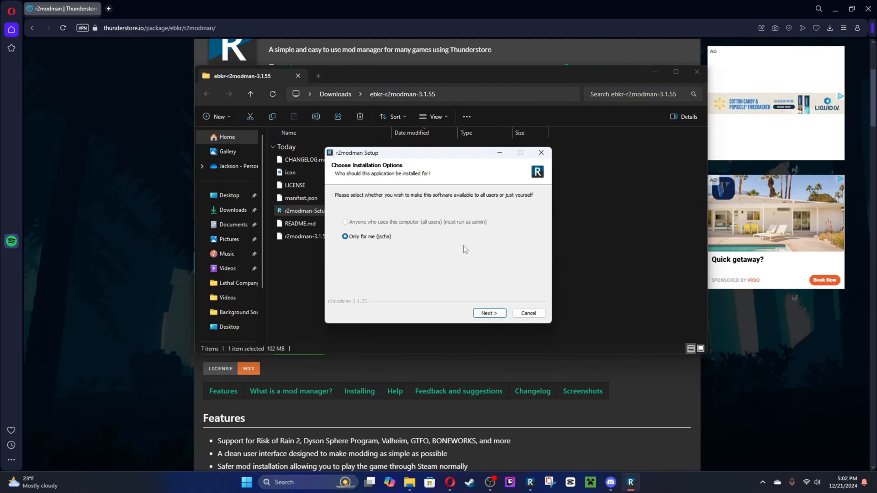
mouse_move(496, 230)
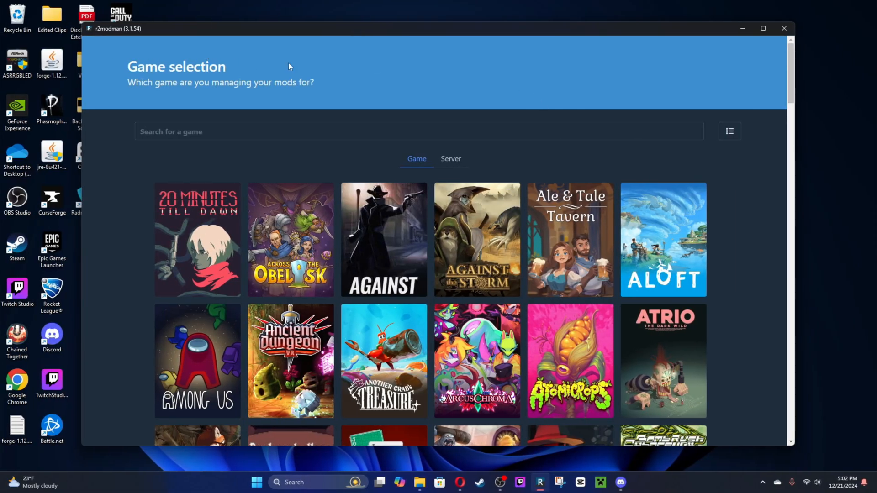
mouse_move(416, 174)
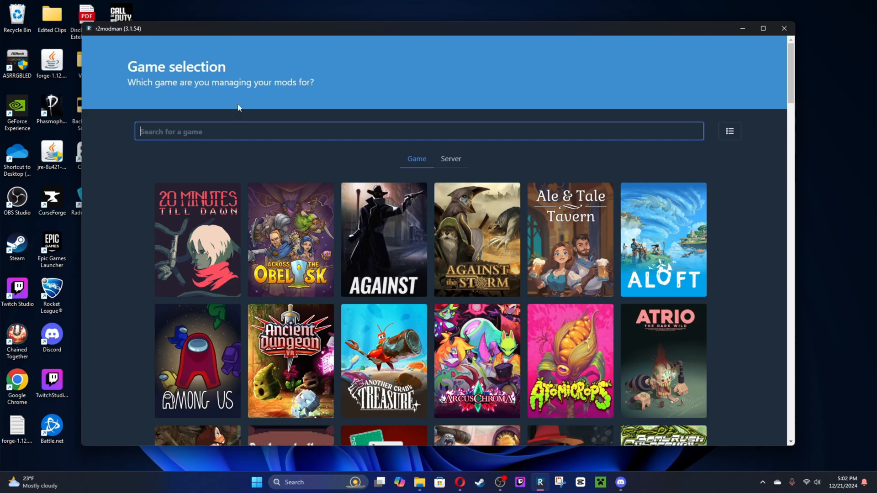
Search 'leth' and select the Lethal Company game tile
text(leth)
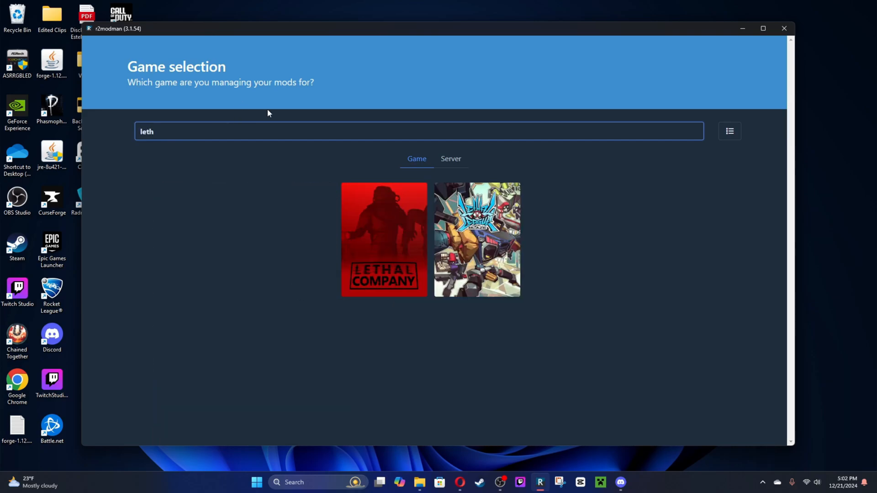
click(384, 239)
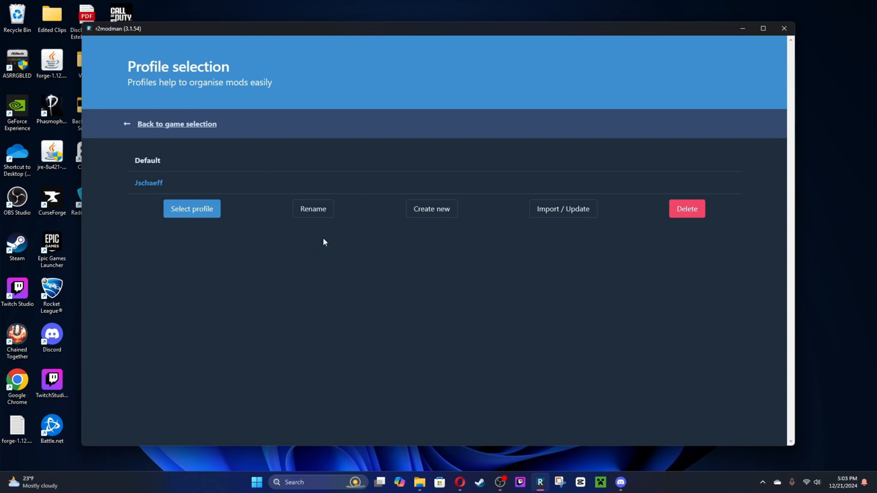
mouse_move(203, 196)
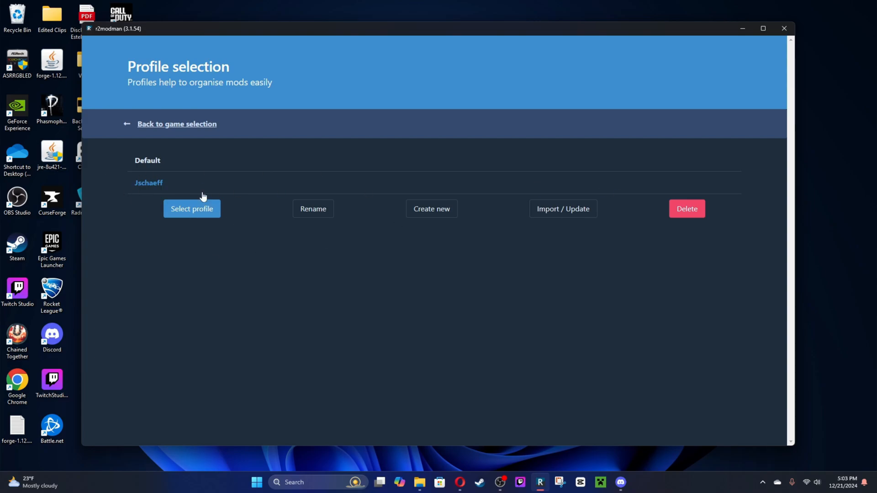
mouse_move(431, 208)
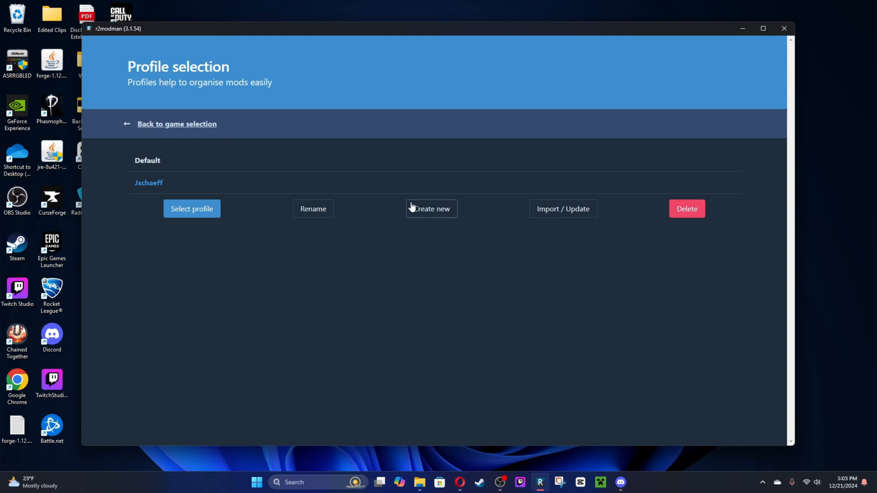
click(431, 209)
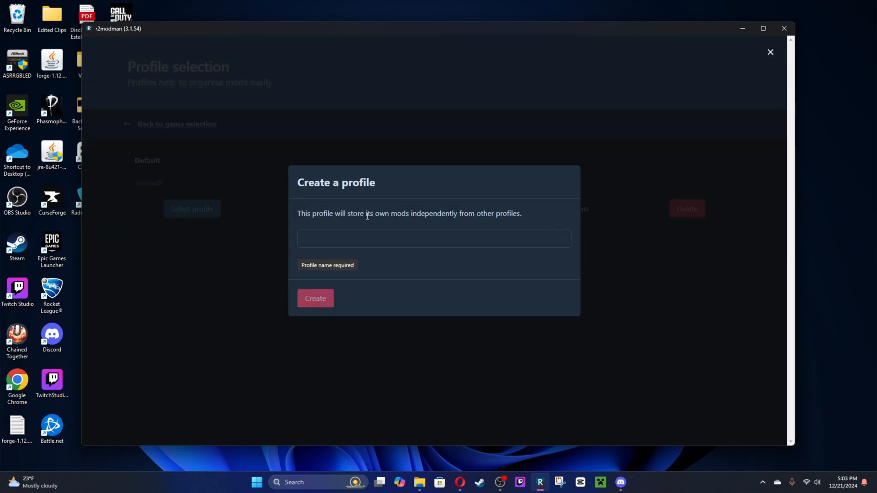
click(434, 238)
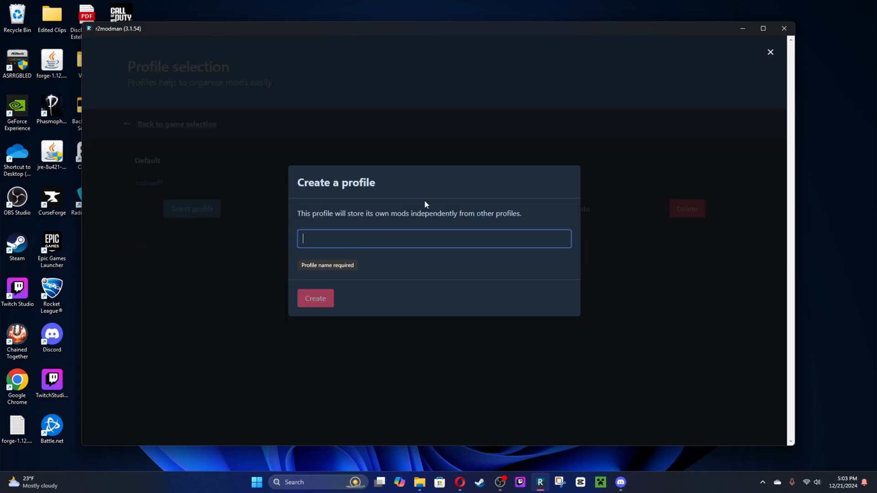
mouse_move(377, 224)
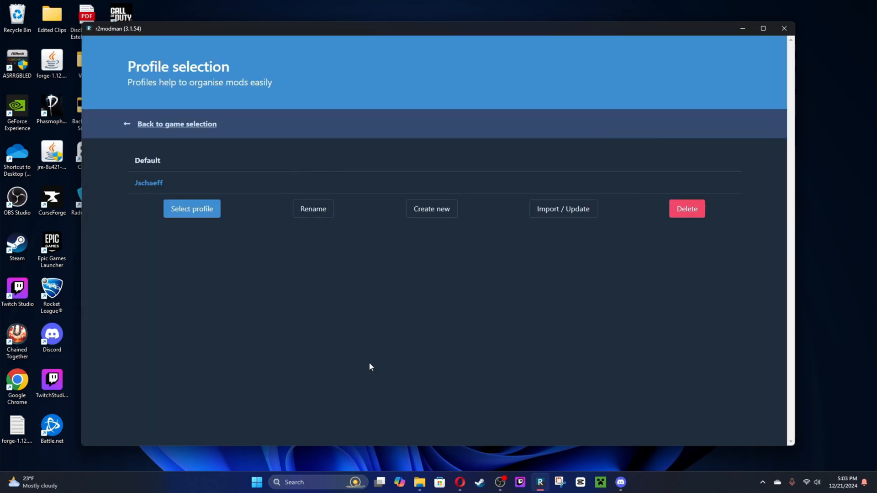
mouse_move(534, 119)
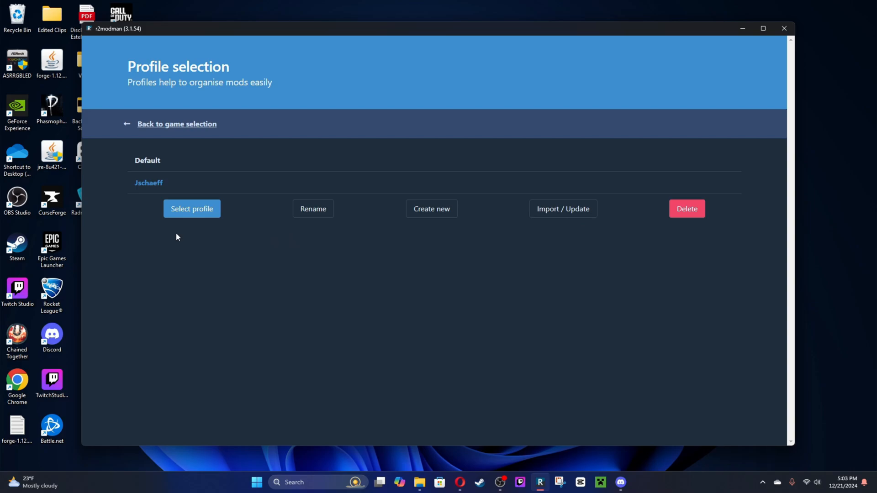
mouse_move(571, 251)
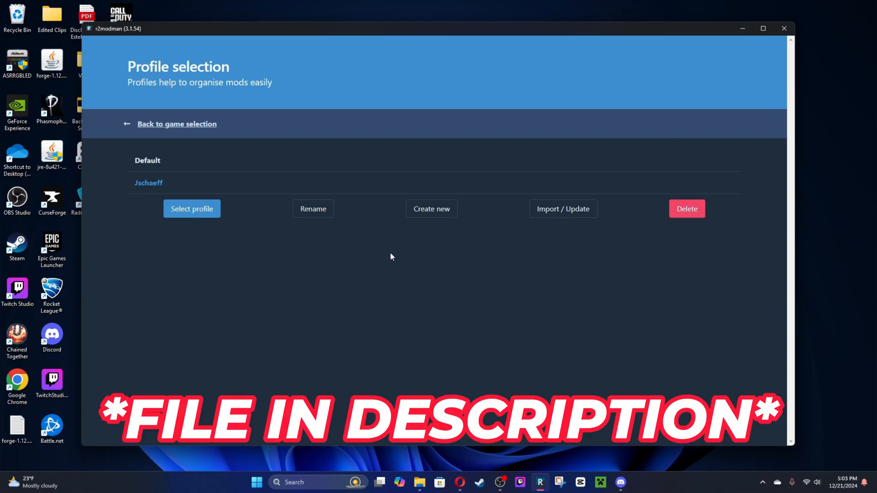
mouse_move(457, 302)
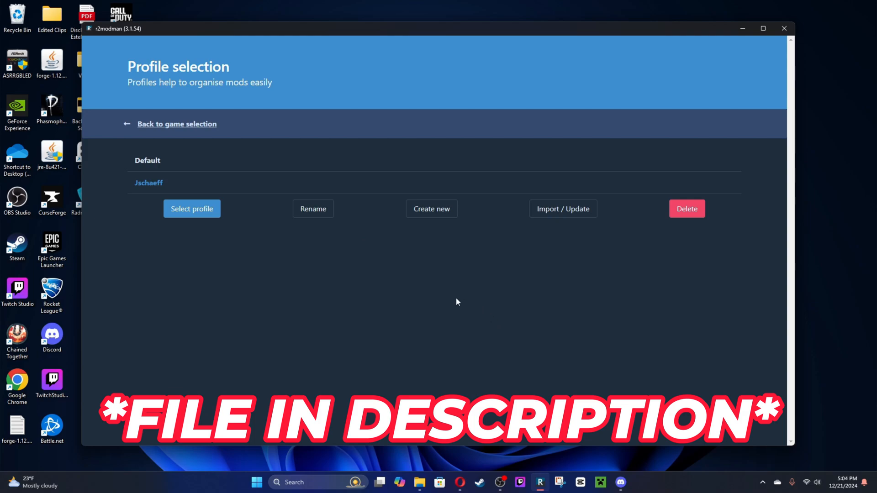
mouse_move(556, 225)
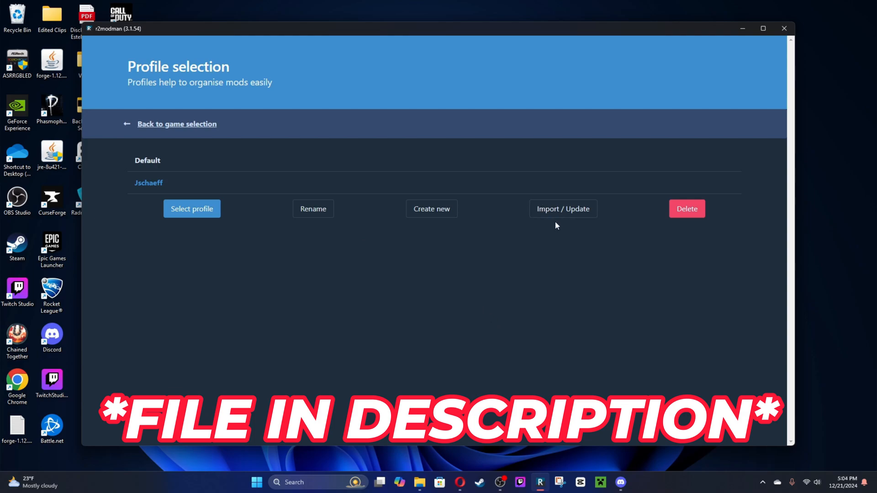
mouse_move(446, 319)
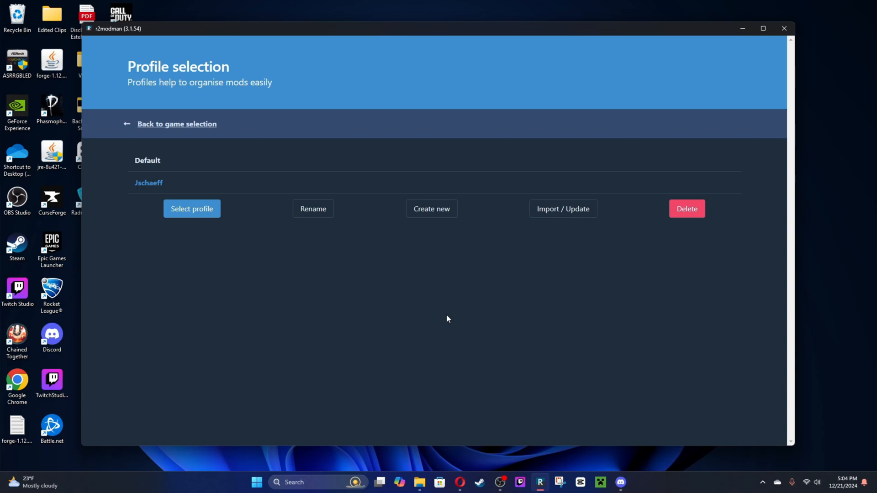
mouse_move(541, 245)
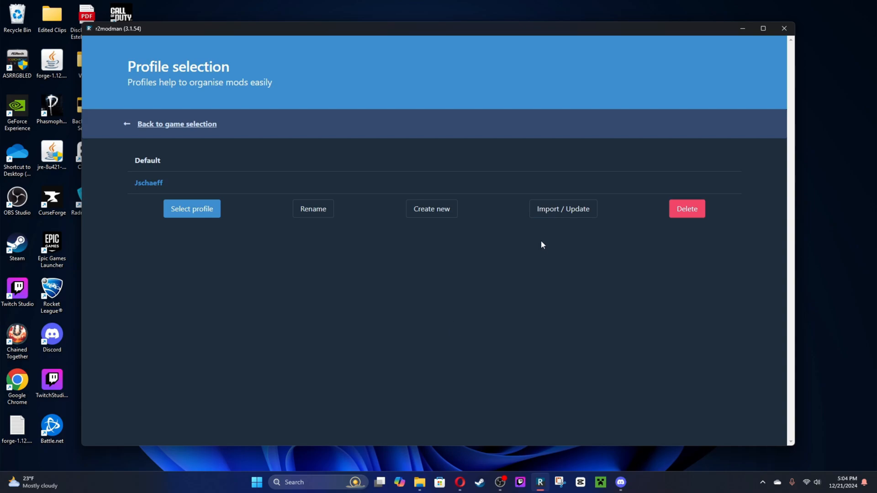
click(562, 209)
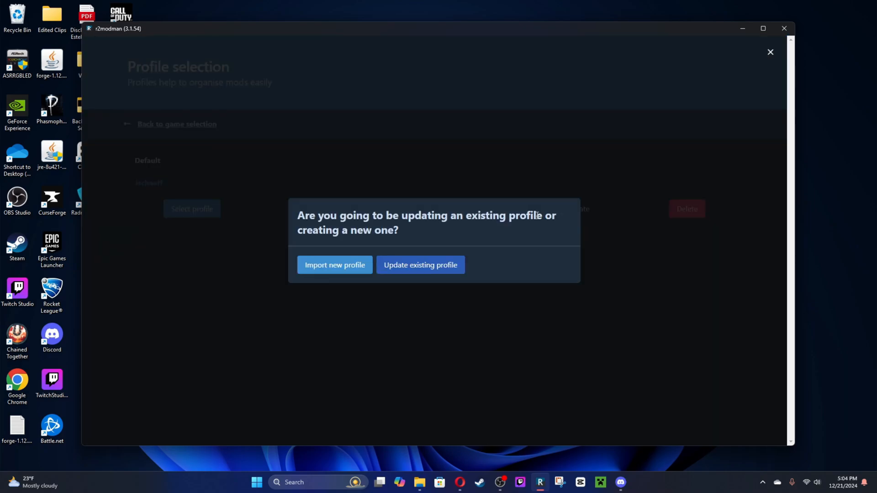
mouse_move(459, 334)
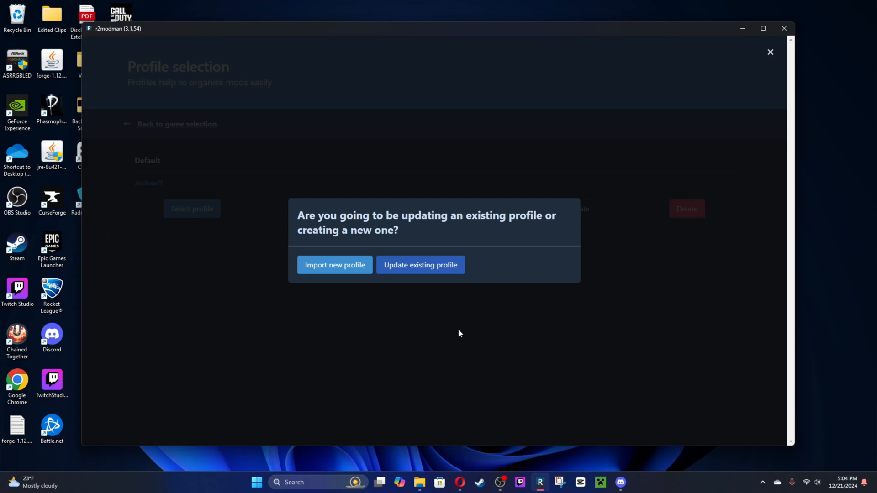
click(420, 264)
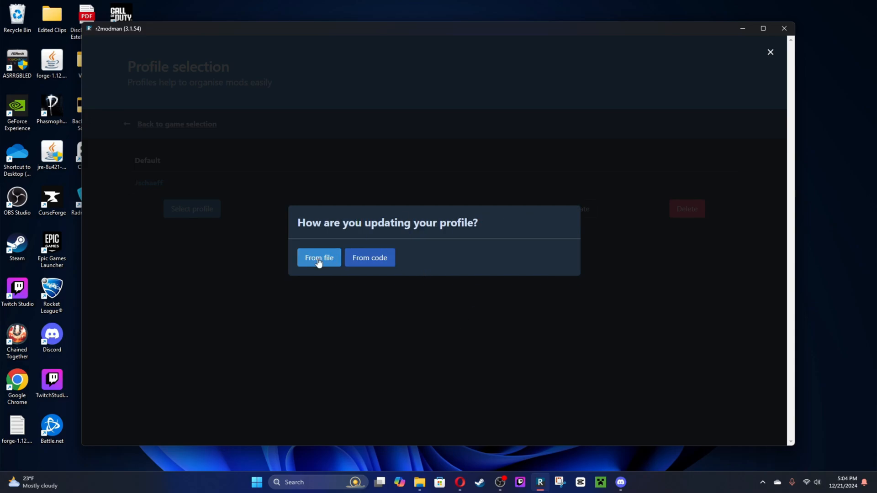
click(319, 258)
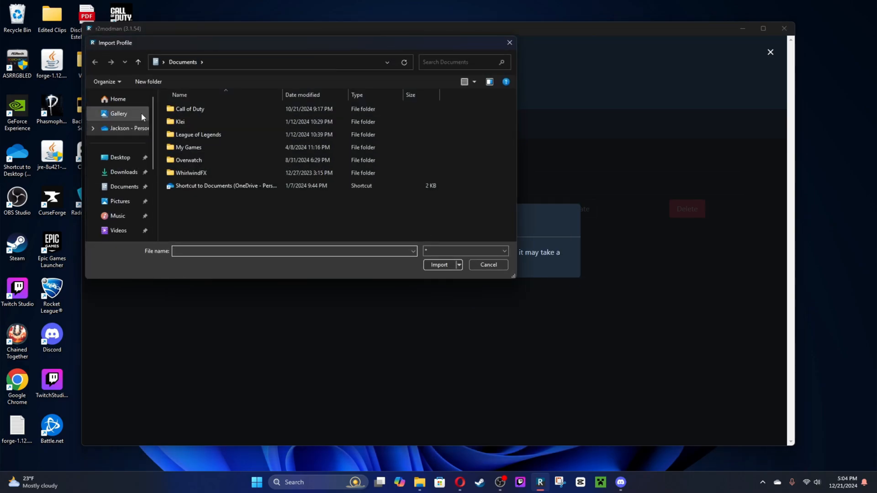
click(124, 171)
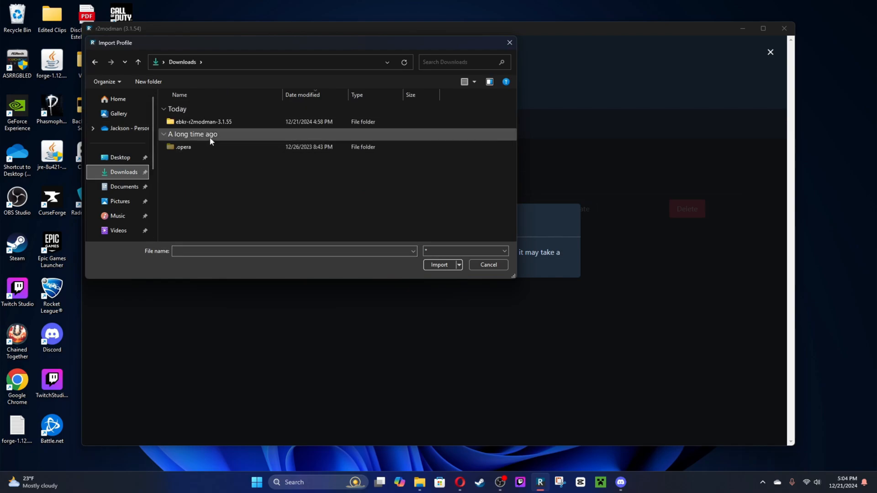
click(488, 264)
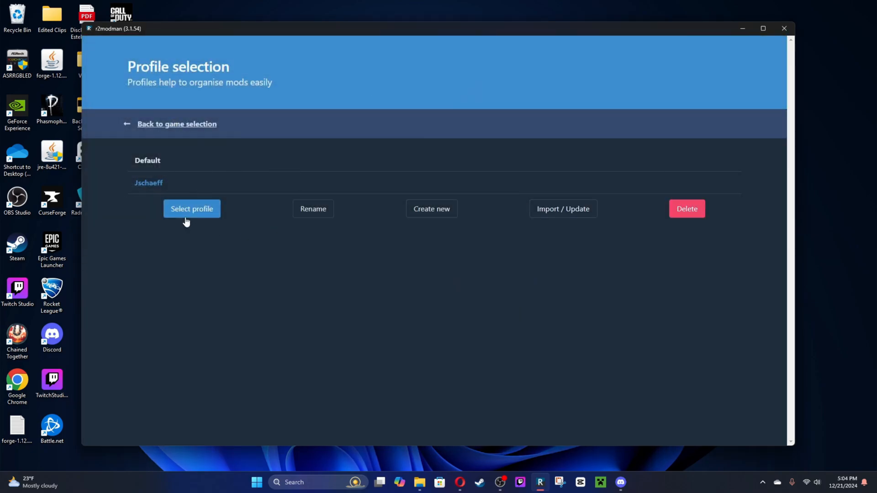
Load the Jschaeff profile and browse its 131 installed mods
click(191, 208)
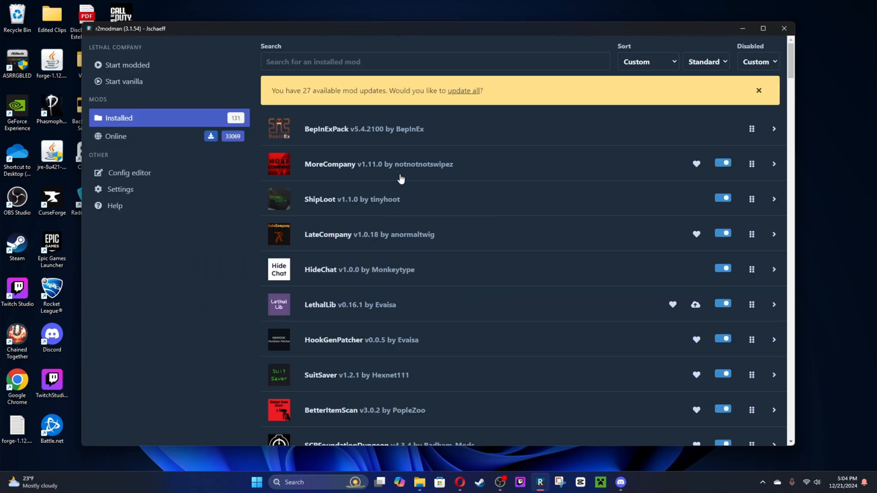
mouse_move(490, 316)
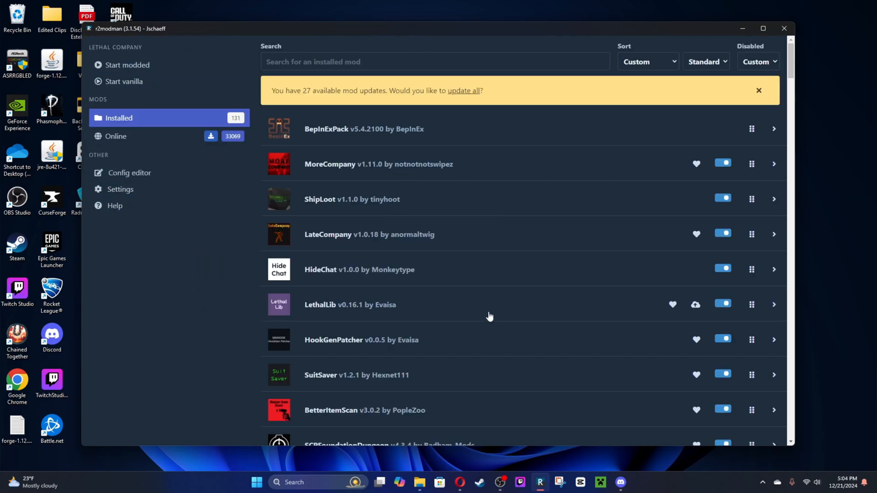
mouse_move(432, 173)
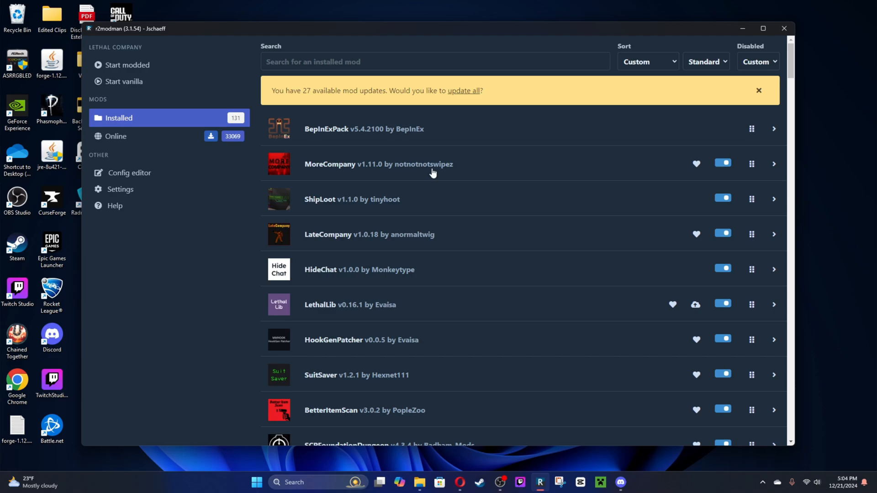
mouse_move(483, 174)
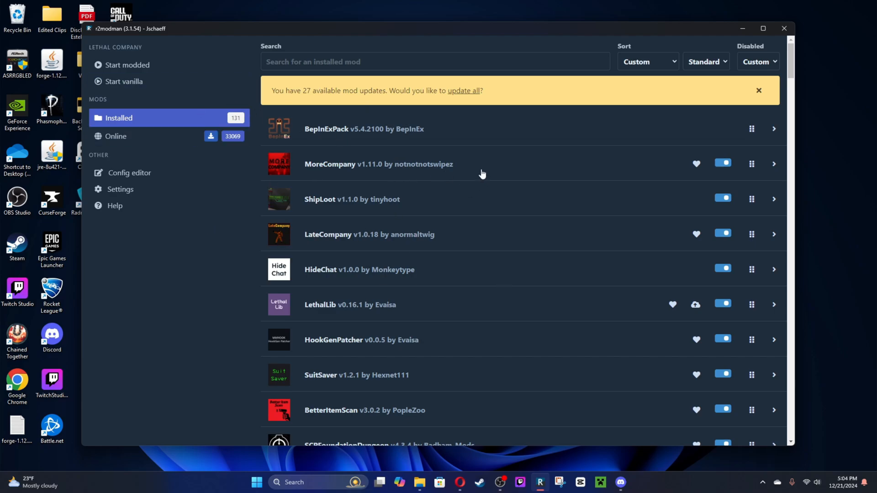
scroll(down, 3)
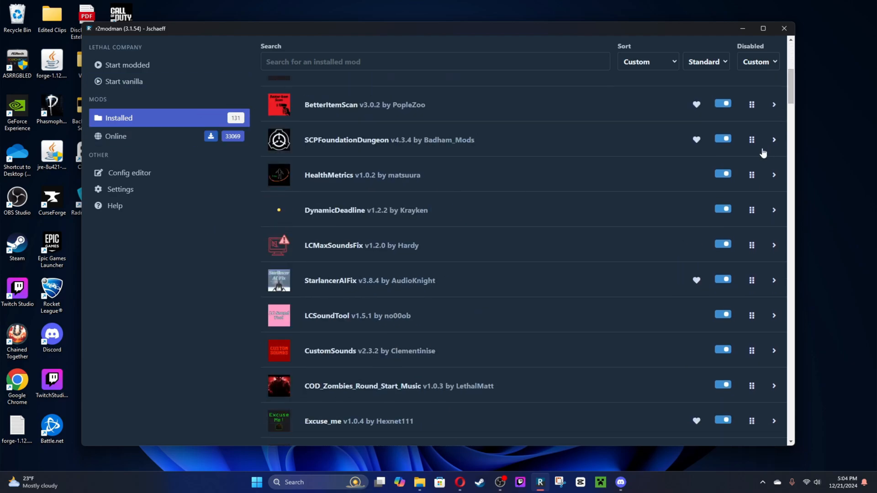
mouse_move(705, 244)
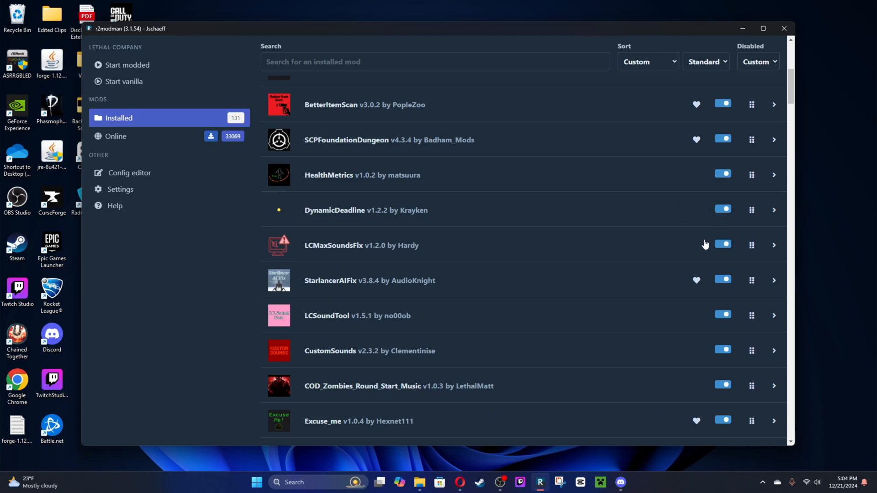
mouse_move(313, 174)
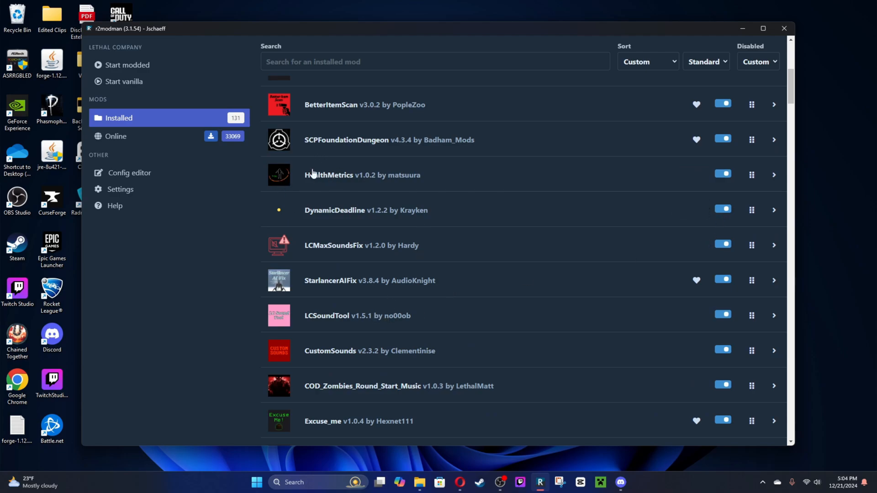
mouse_move(422, 331)
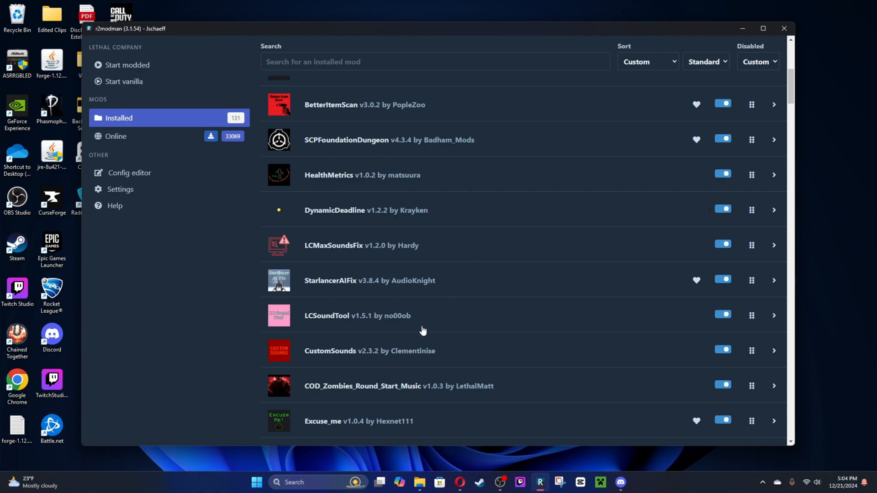
mouse_move(499, 349)
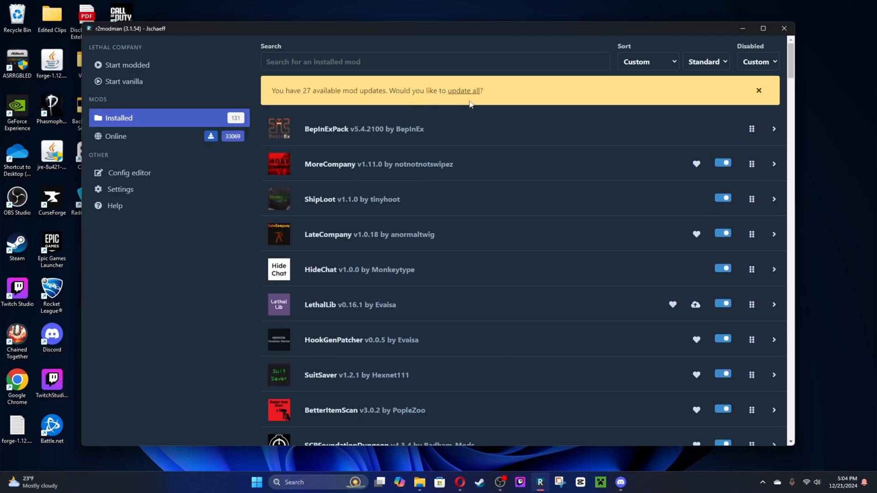
Review the 27 pending mod updates and confirm Update all
click(463, 90)
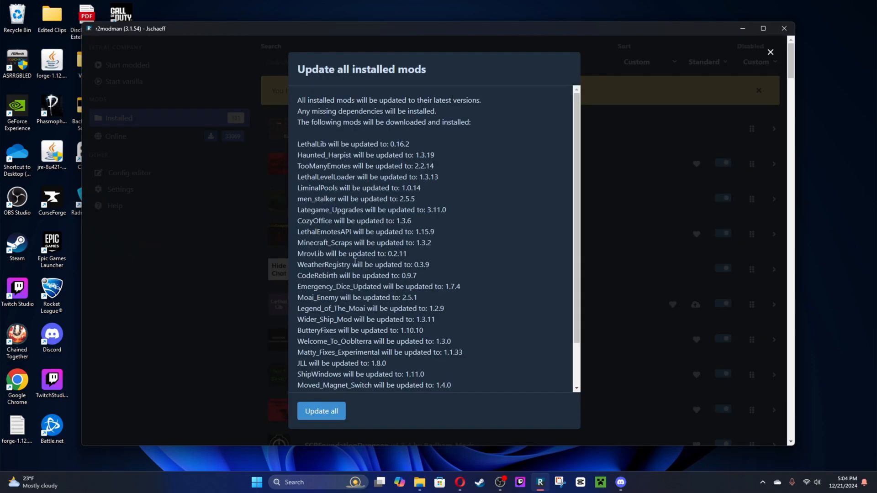
scroll(down, 3)
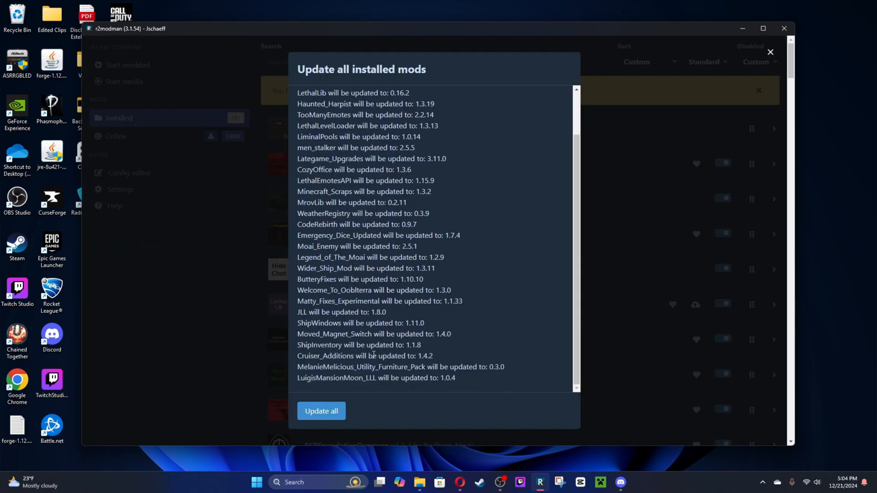
click(771, 52)
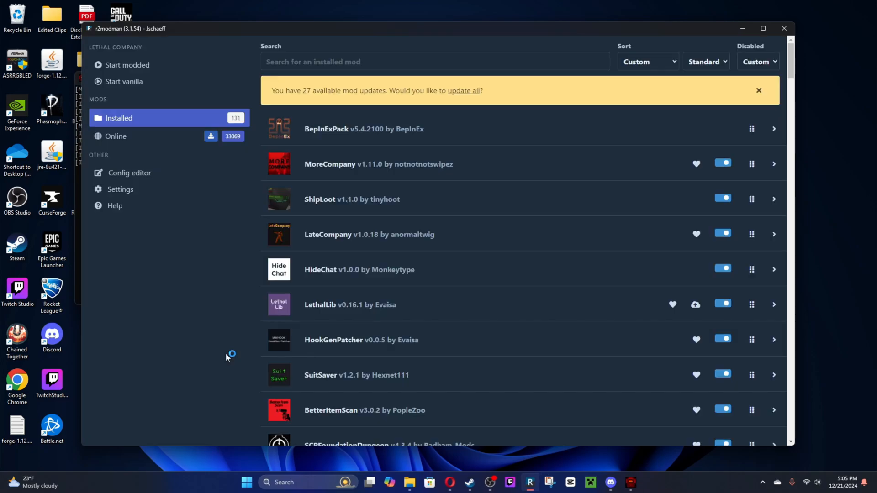
Start Lethal Company modded and watch the BepInEx console load plugins
click(127, 65)
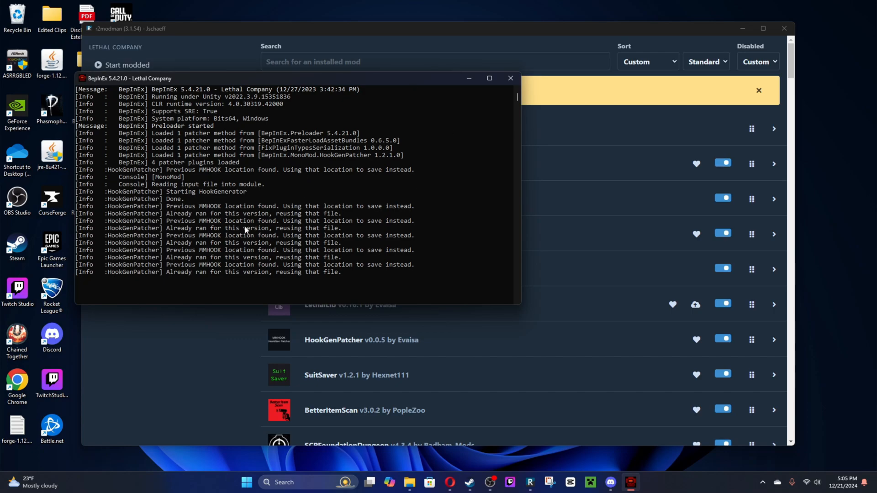
scroll(down, 3)
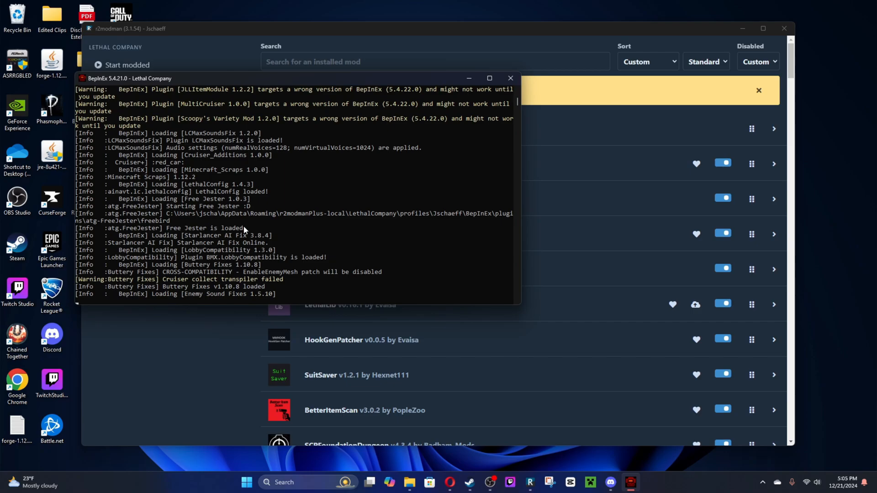
scroll(down, 3)
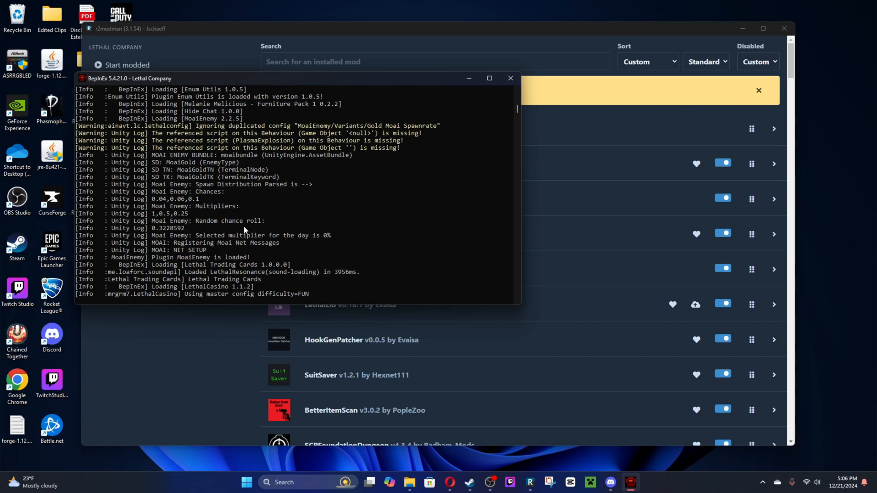
scroll(down, 3)
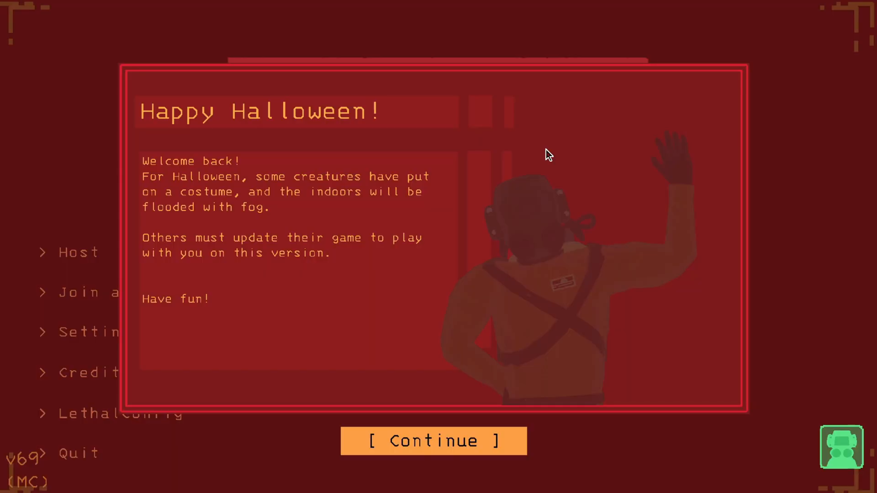
Continue past the Halloween popup and open the More Company cosmetics picker
click(433, 441)
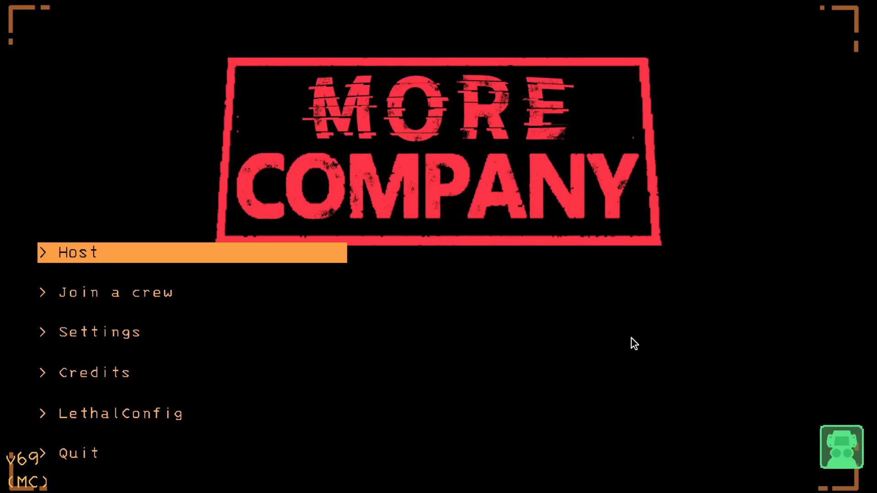
mouse_move(811, 385)
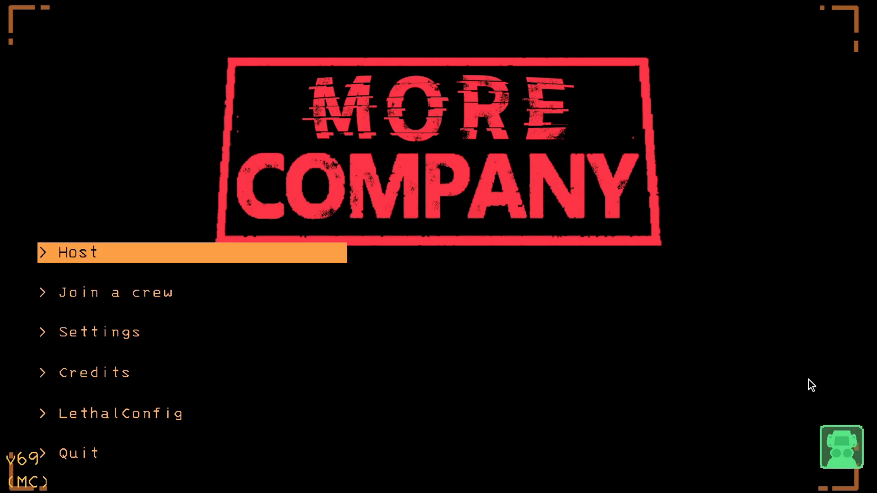
click(841, 448)
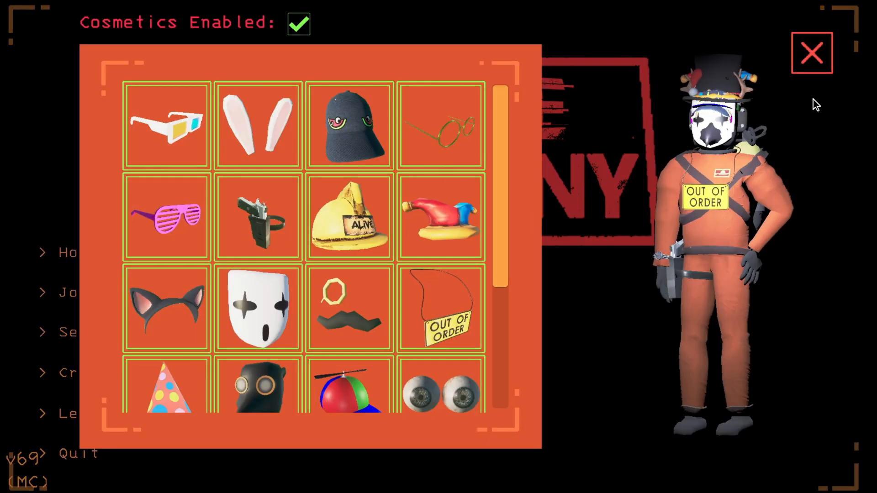